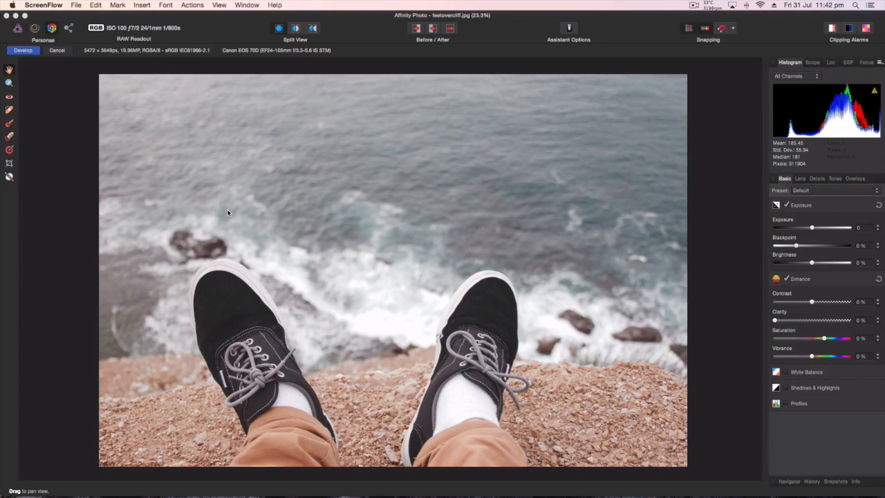
pyautogui.moveTo(306, 234)
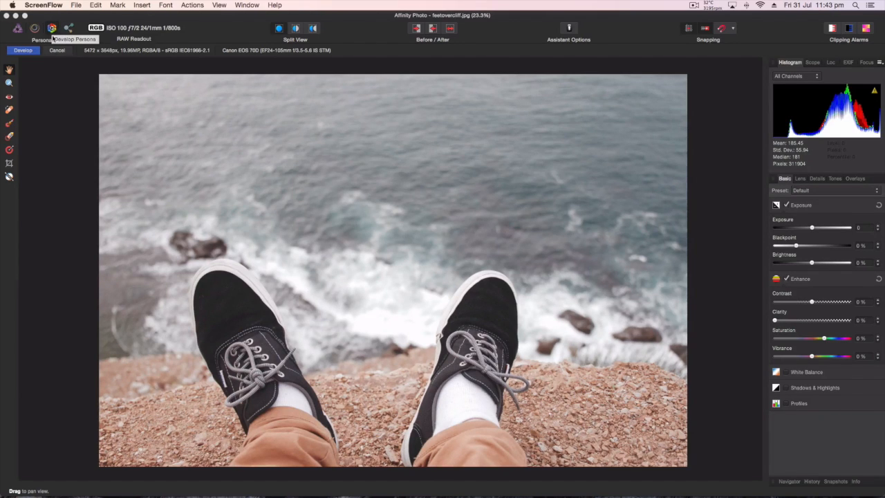
pyautogui.moveTo(68, 28)
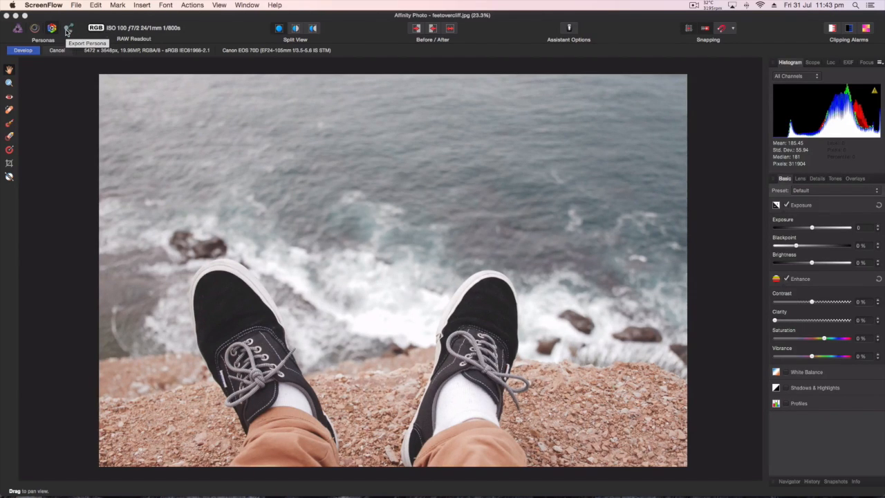
pyautogui.moveTo(52, 28)
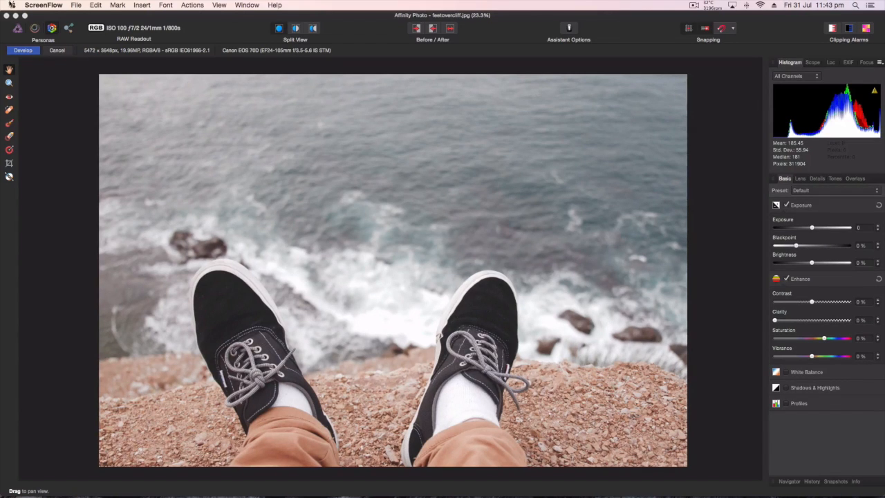
pyautogui.moveTo(19, 28)
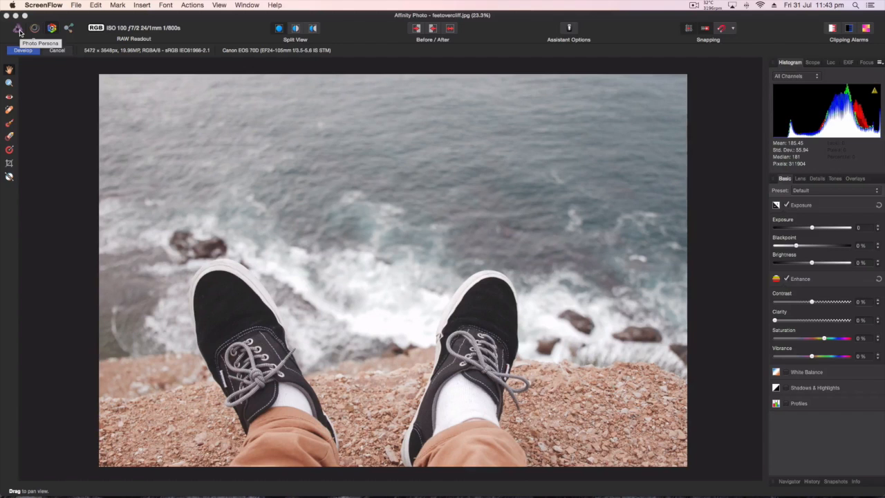
pyautogui.moveTo(51, 28)
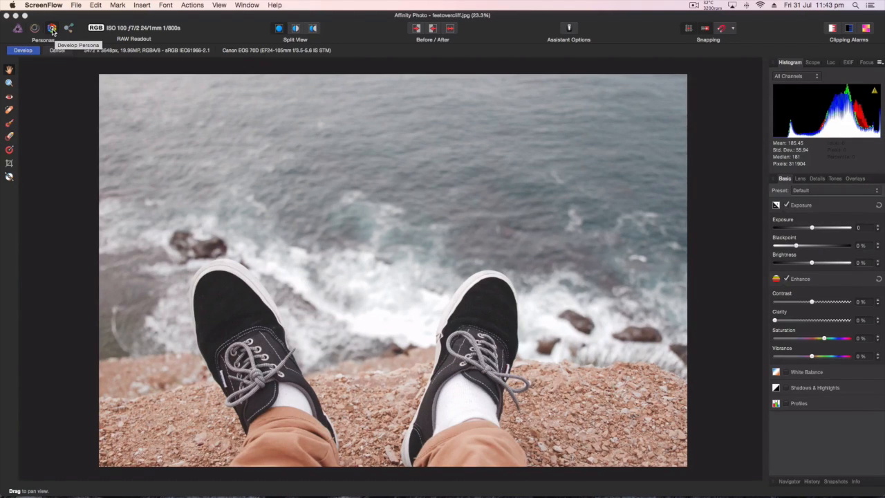
pyautogui.moveTo(35, 28)
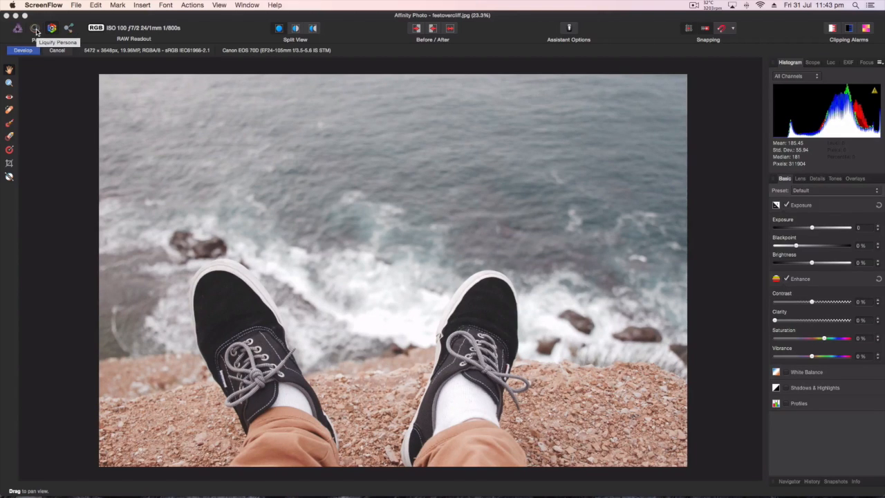
pyautogui.moveTo(69, 28)
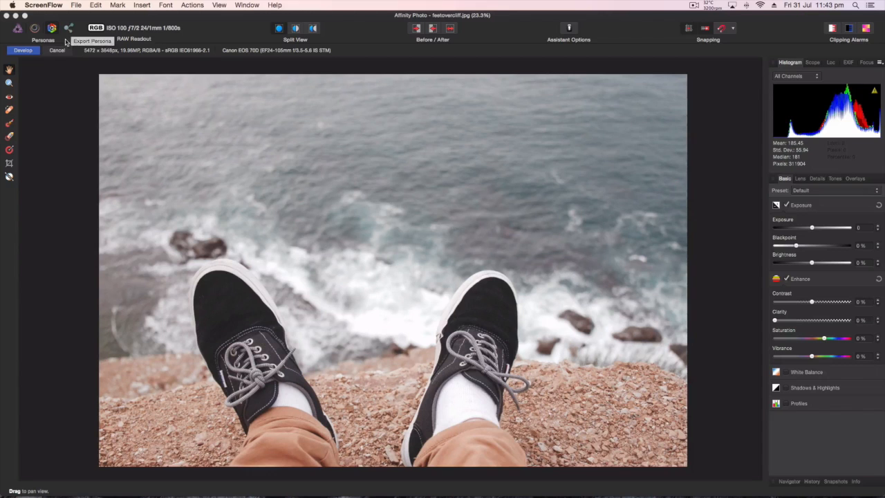
pyautogui.moveTo(205, 107)
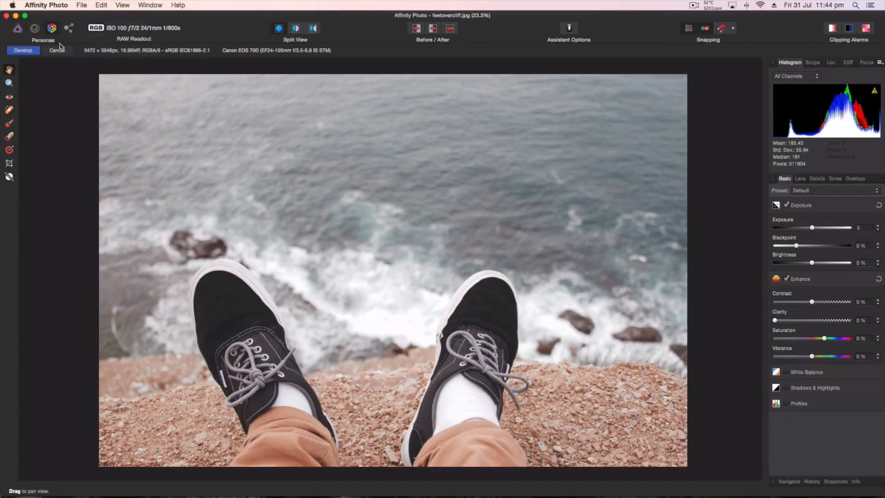
# Browse the editing commands, switch persona, and dismiss the pixel-layer warning to reach Develop
pyautogui.click(101, 5)
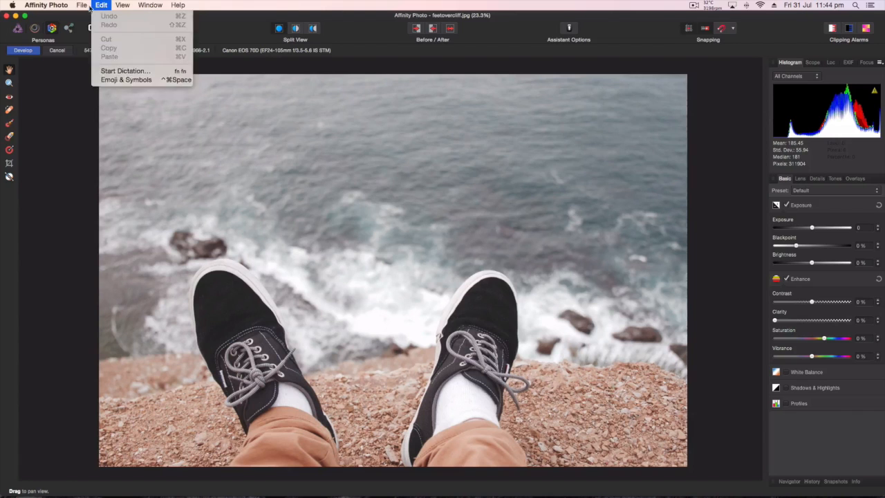
pyautogui.click(365, 178)
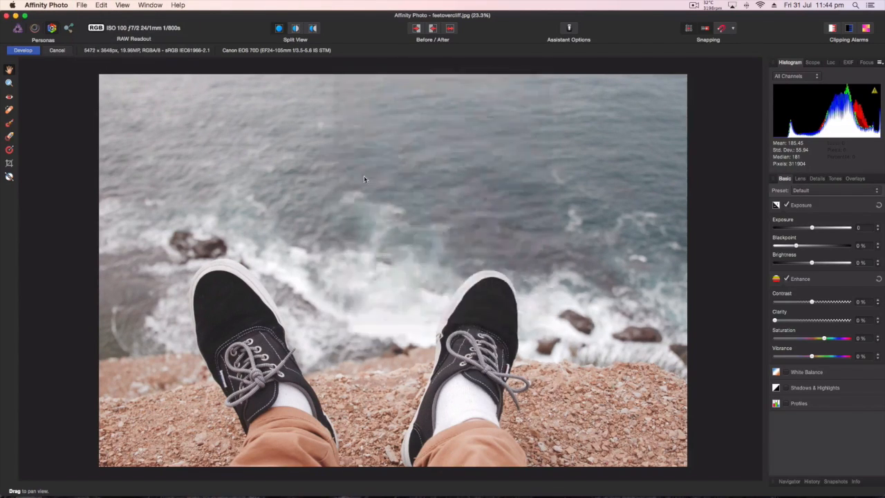
pyautogui.click(52, 28)
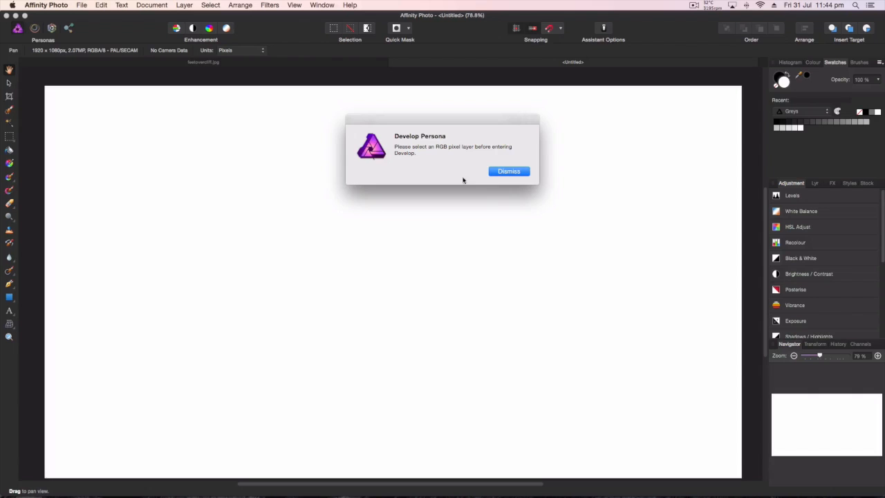
pyautogui.moveTo(429, 157)
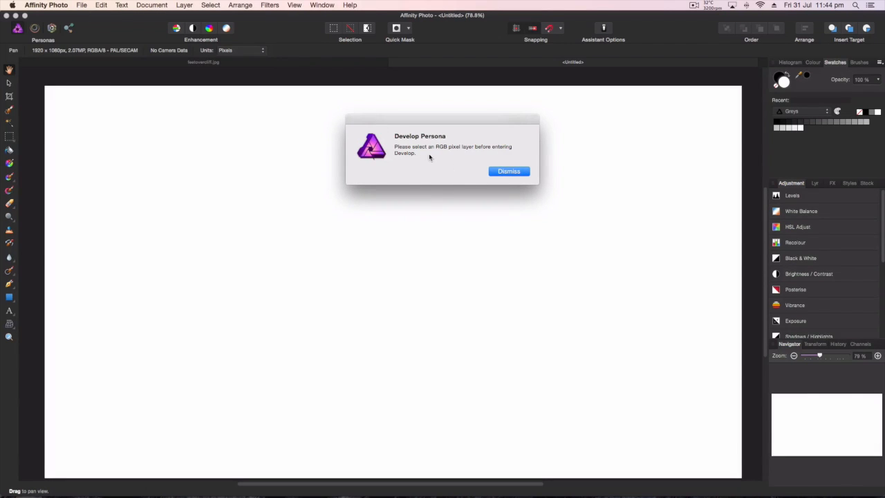
pyautogui.click(509, 171)
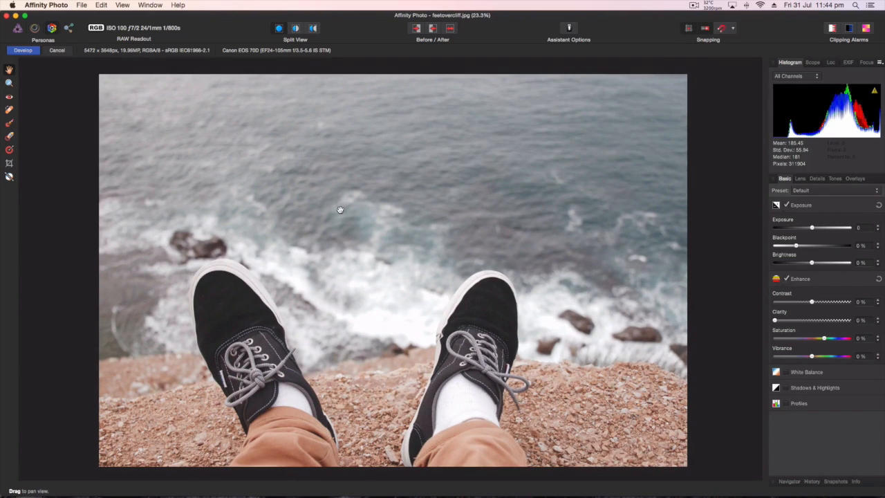
pyautogui.moveTo(344, 201)
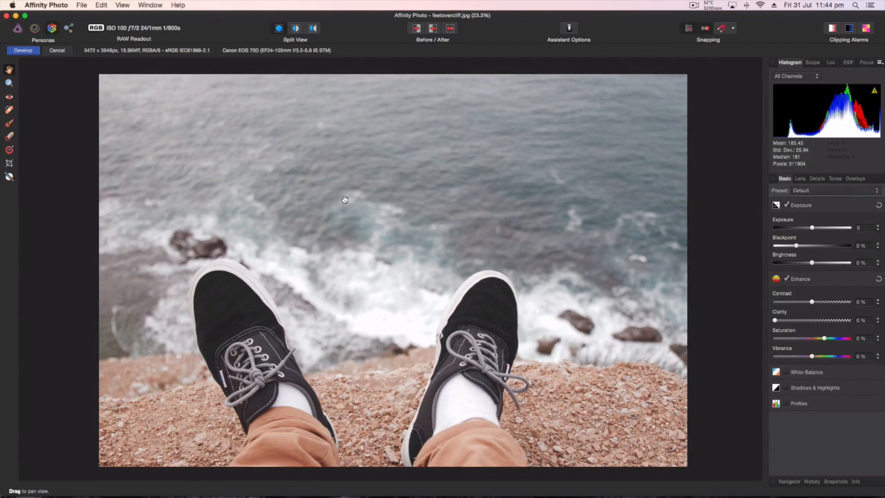
pyautogui.moveTo(643, 343)
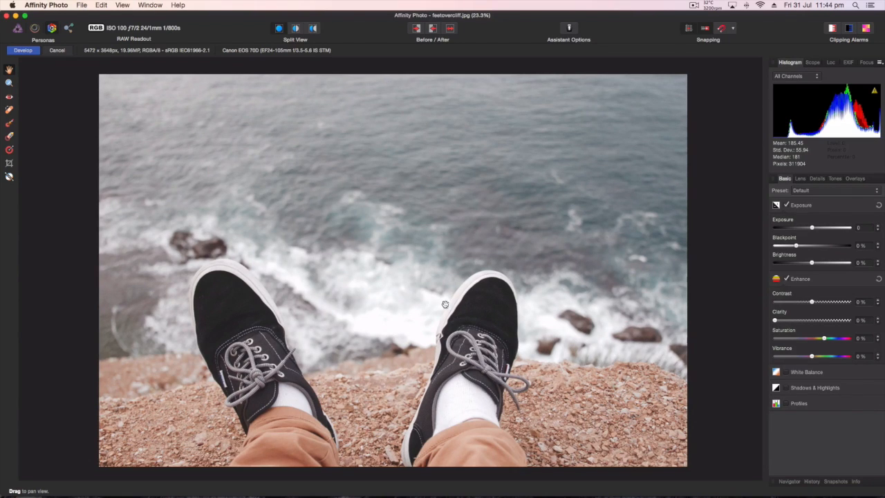
pyautogui.moveTo(600, 388)
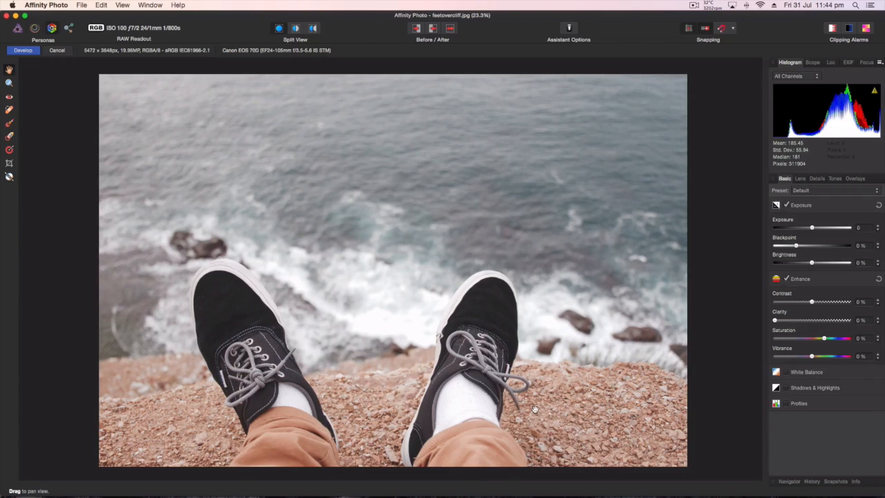
pyautogui.moveTo(147, 106)
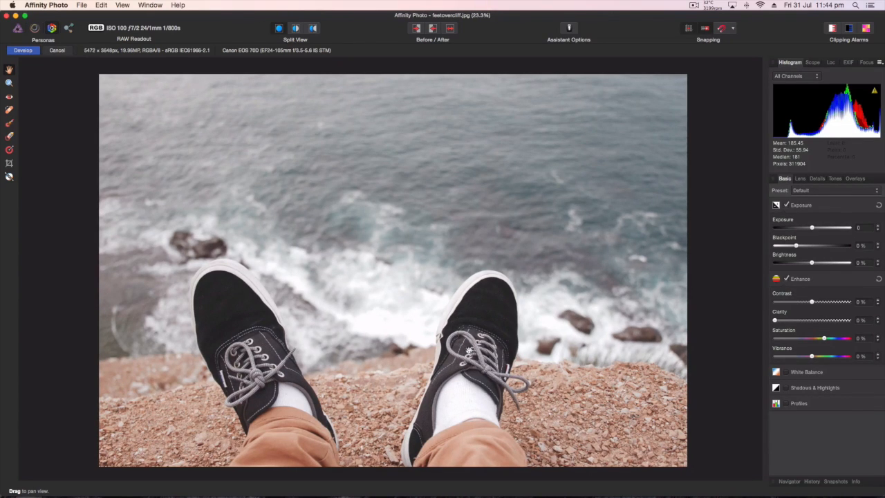
pyautogui.moveTo(355, 150)
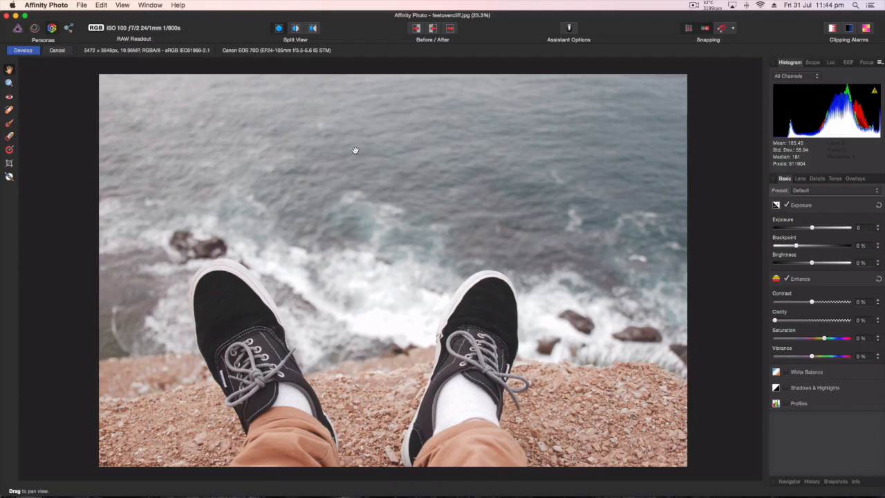
pyautogui.moveTo(429, 179)
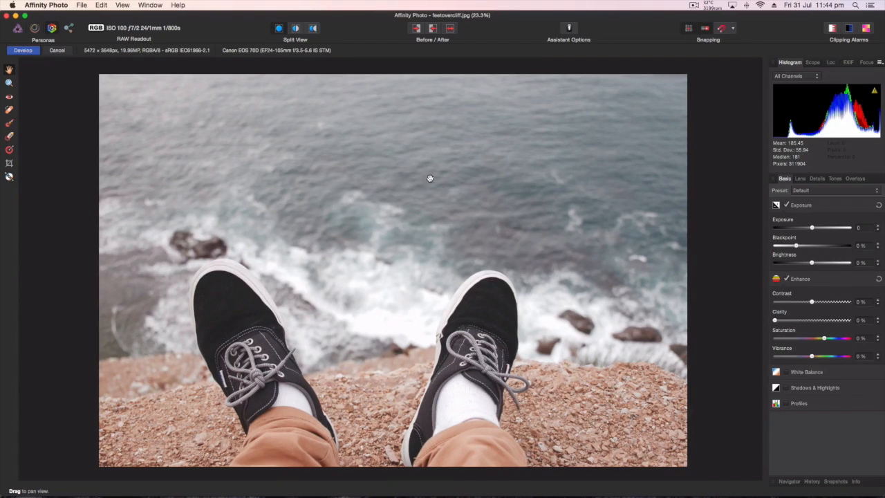
pyautogui.moveTo(10, 95)
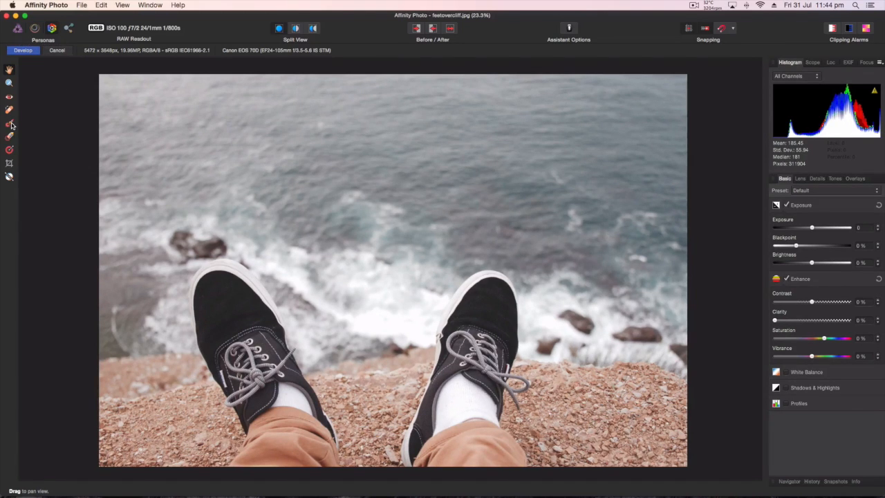
pyautogui.moveTo(9, 135)
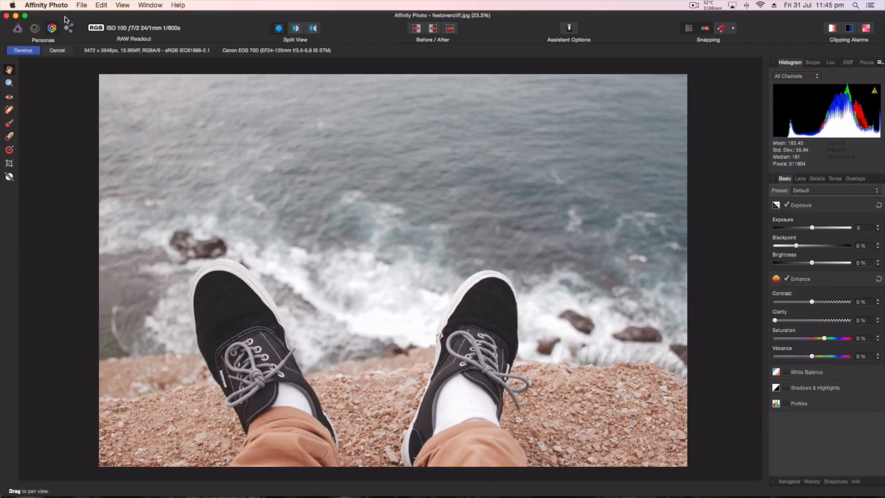
pyautogui.moveTo(55, 105)
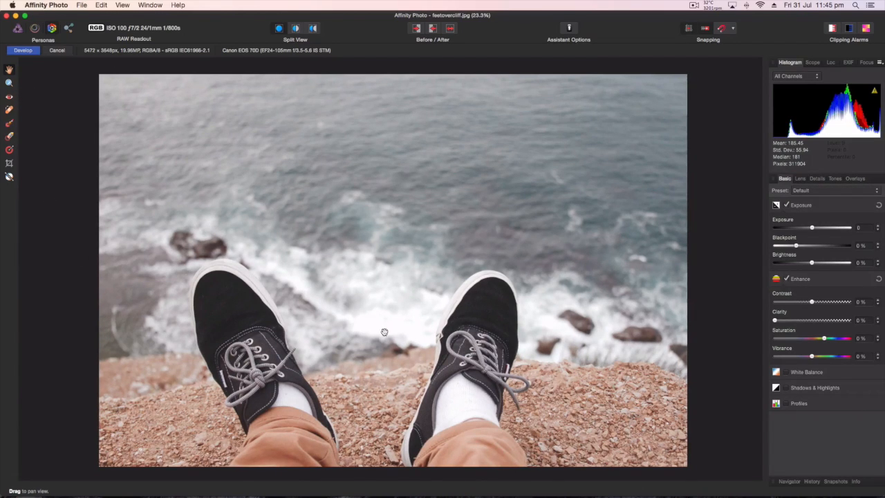
# Lower the exposure to about -0.73
pyautogui.moveTo(813, 228); pyautogui.dragTo(814, 227)
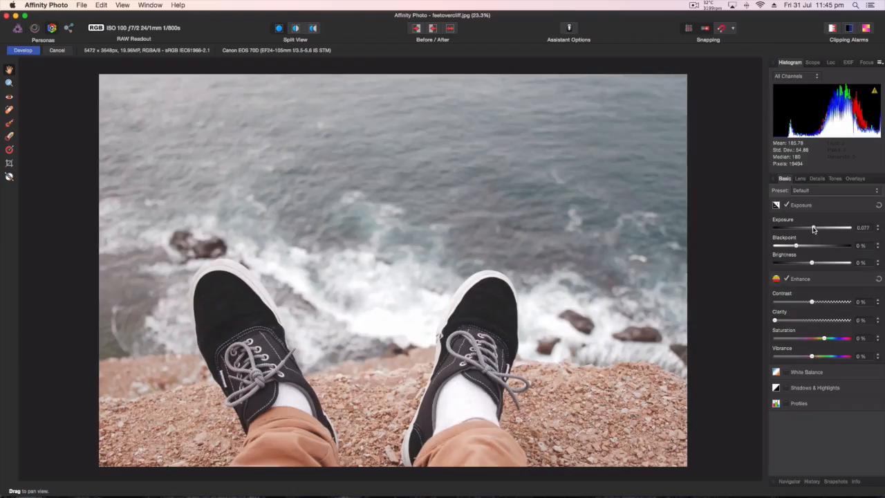
pyautogui.moveTo(826, 227); pyautogui.dragTo(801, 227)
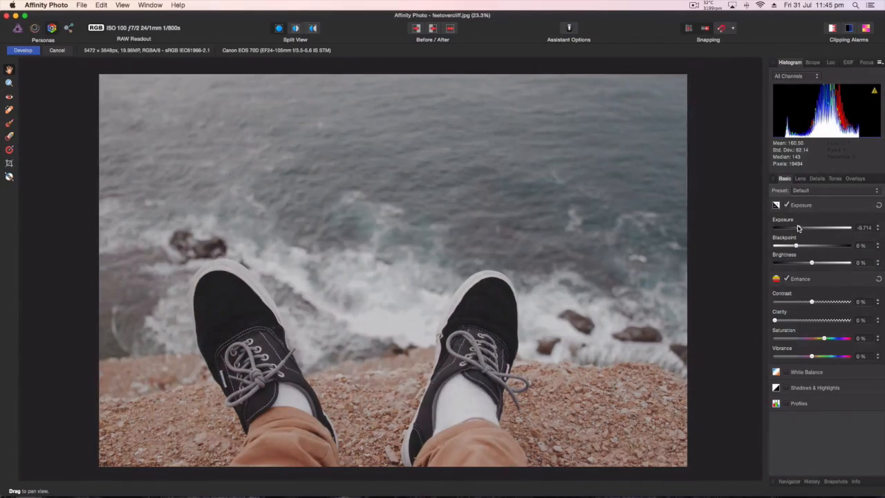
pyautogui.moveTo(811, 227); pyautogui.dragTo(801, 228)
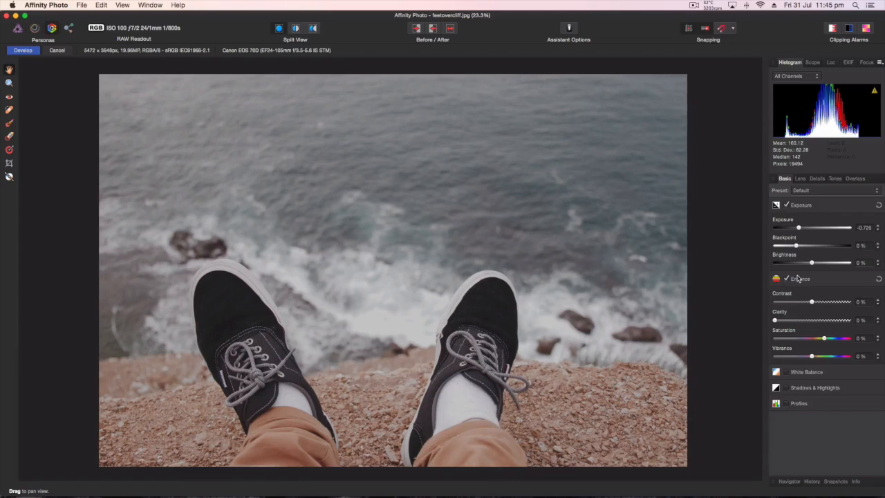
# Lift the blackpoint to 7% and raise brightness to 20%, comparing before and after
pyautogui.moveTo(795, 245); pyautogui.dragTo(812, 245)
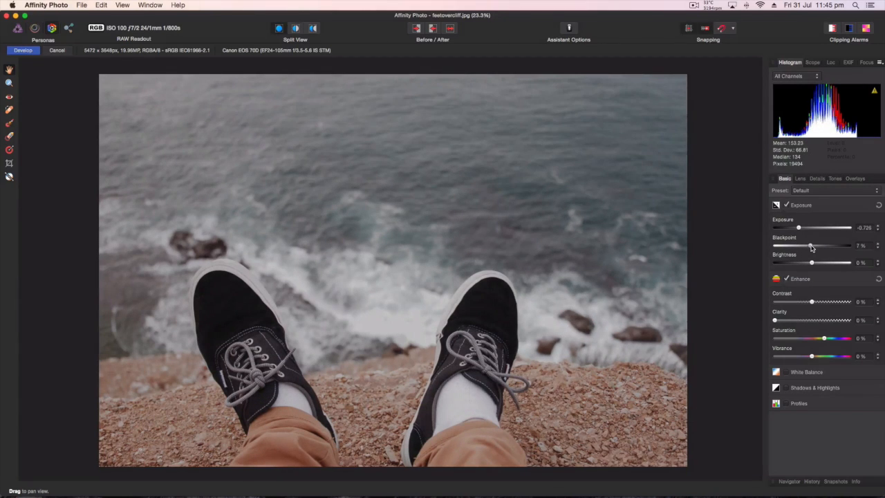
pyautogui.moveTo(811, 263); pyautogui.dragTo(832, 263)
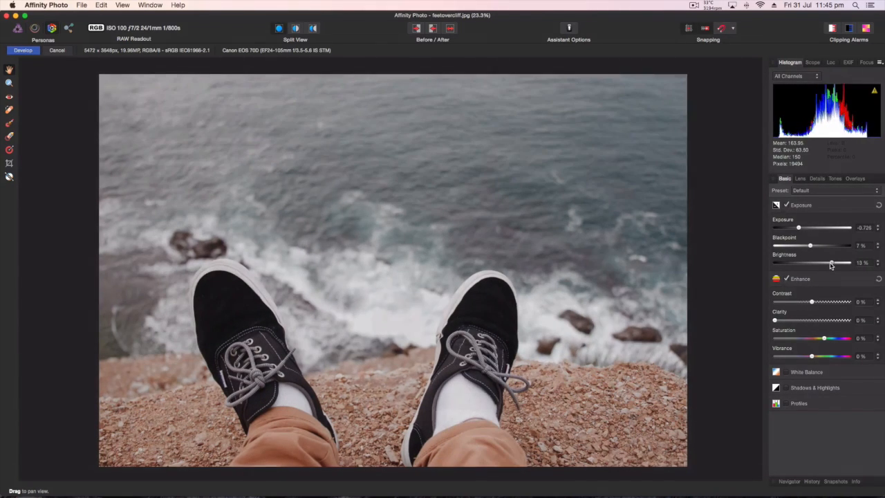
pyautogui.moveTo(831, 263); pyautogui.dragTo(847, 263)
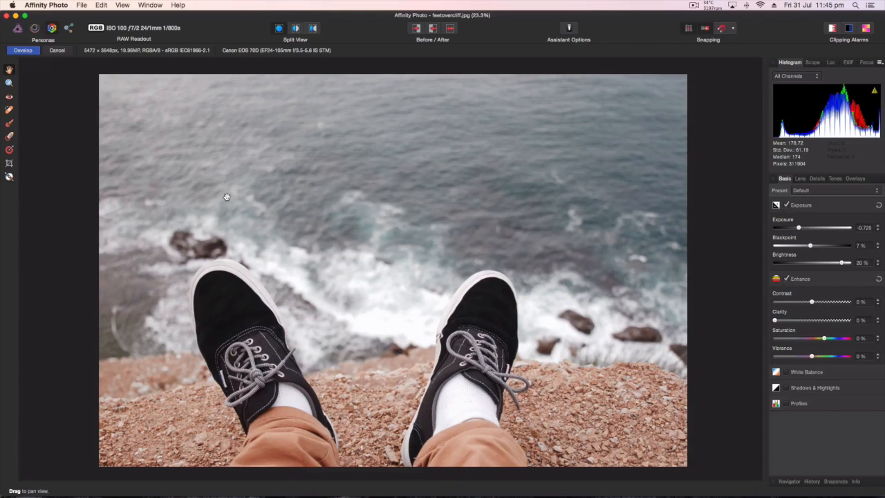
pyautogui.moveTo(842, 262); pyautogui.dragTo(811, 262)
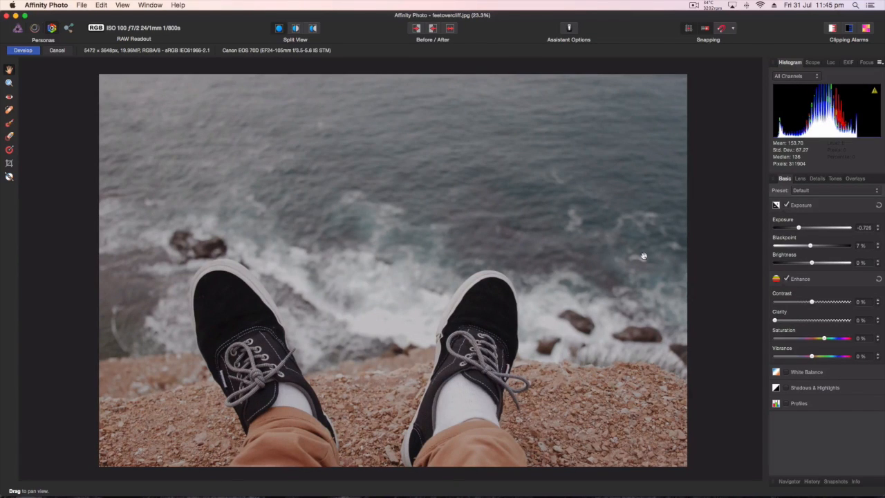
pyautogui.moveTo(812, 263); pyautogui.dragTo(842, 262)
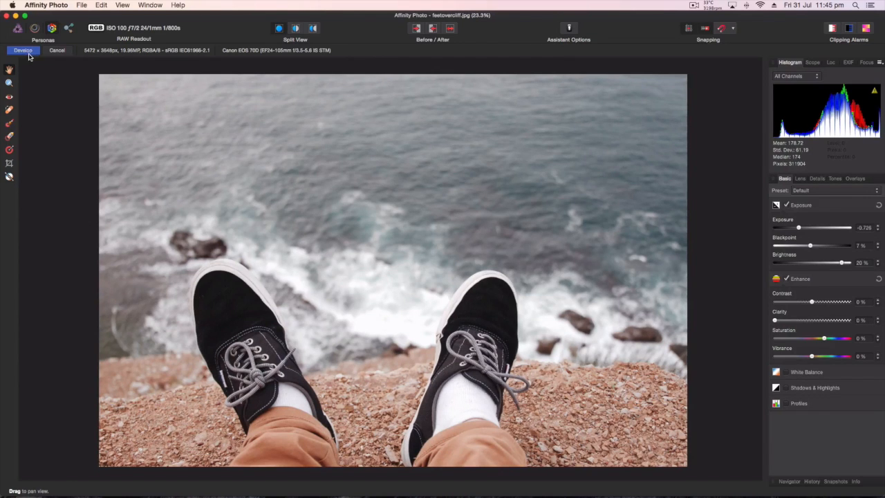
# Apply the development adjustments with the Develop button
pyautogui.click(23, 50)
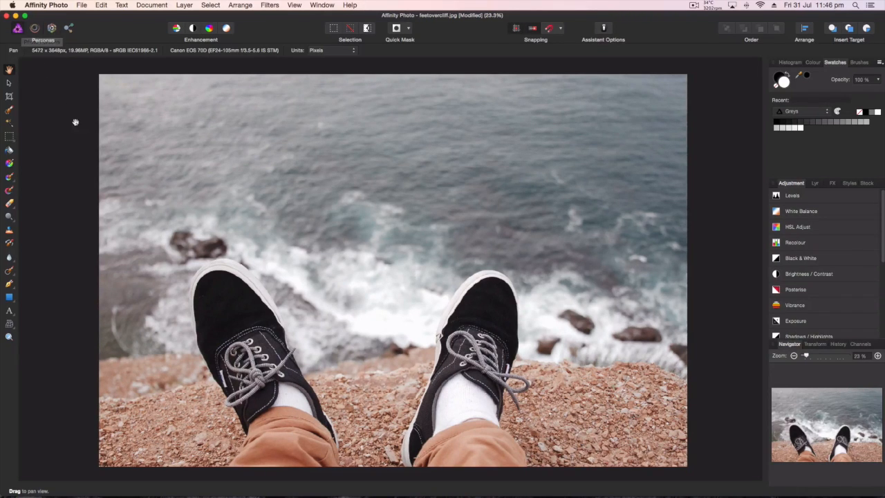
pyautogui.moveTo(488, 275)
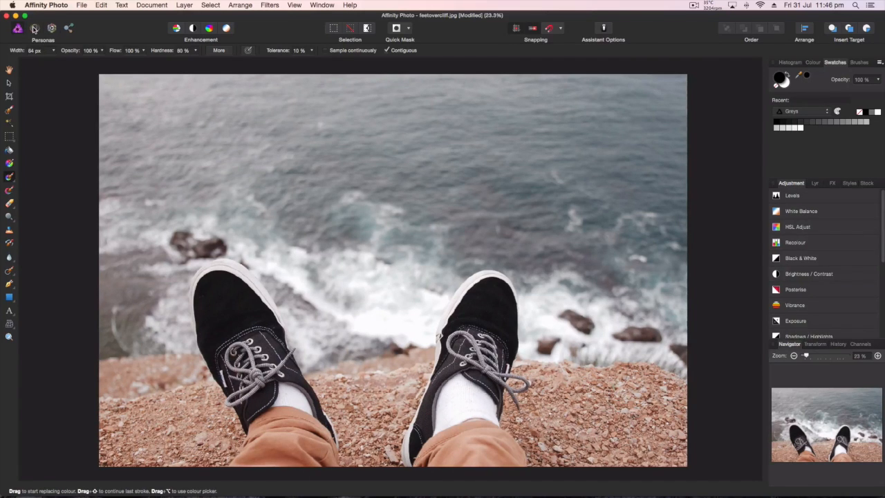
pyautogui.moveTo(35, 28)
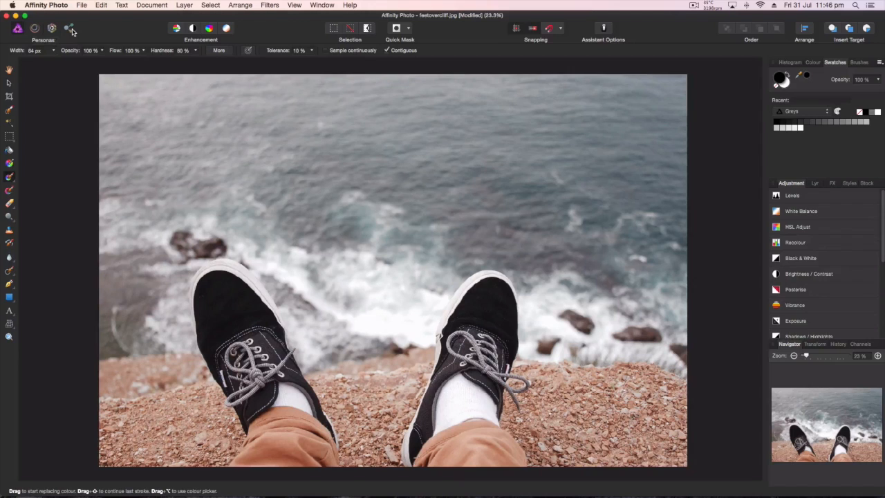
# Switch to the Export Persona
pyautogui.click(70, 27)
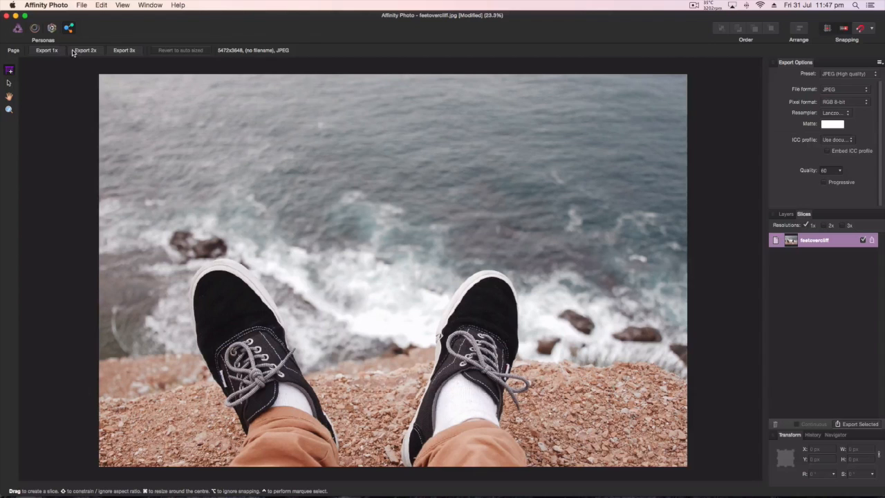
pyautogui.moveTo(793, 188)
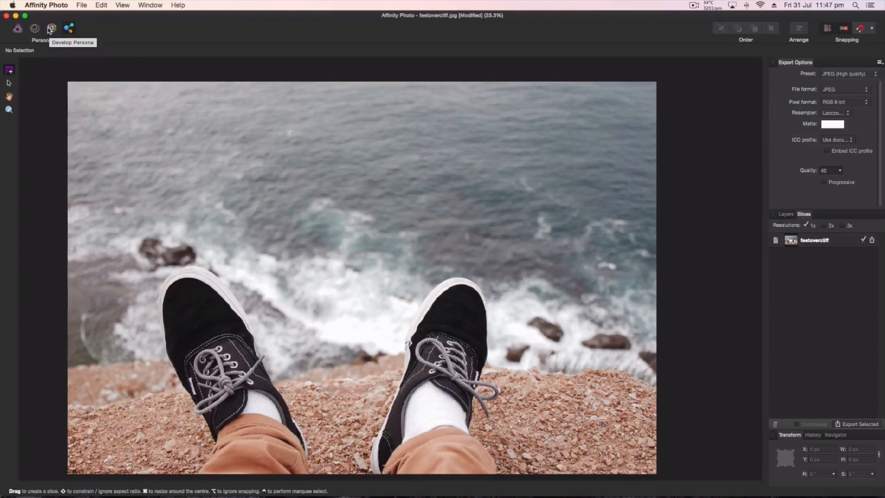
pyautogui.moveTo(52, 28)
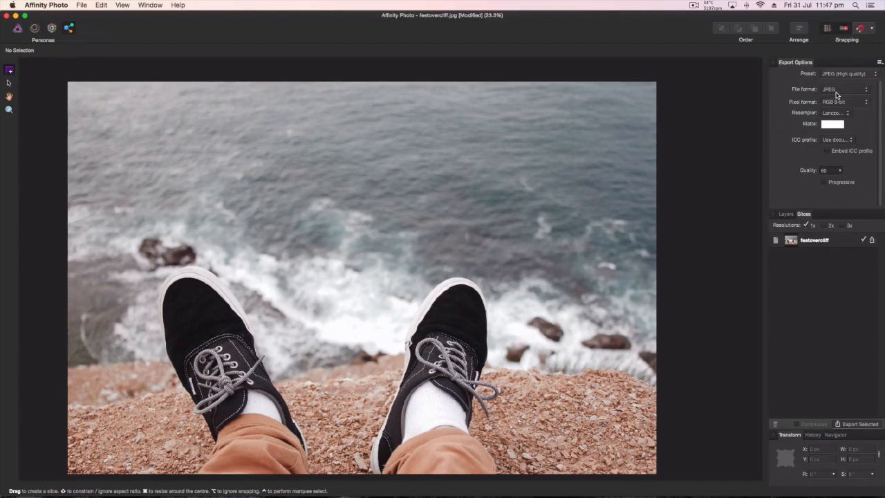
# Check the format and preset lists, then set the pixel format to RGB 8-bit
pyautogui.click(842, 88)
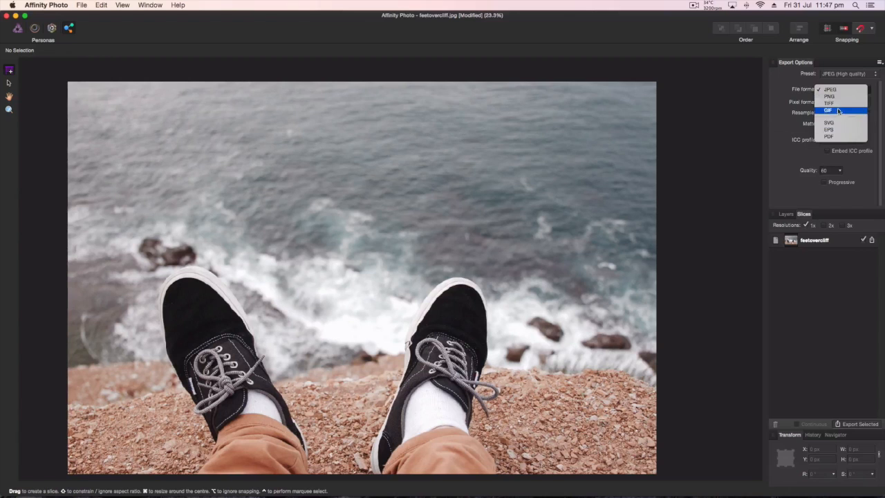
pyautogui.moveTo(837, 103)
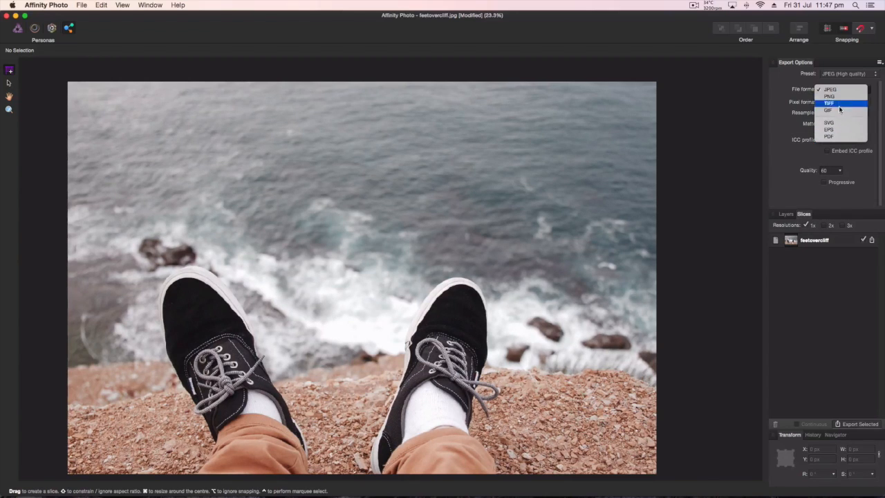
pyautogui.moveTo(847, 88)
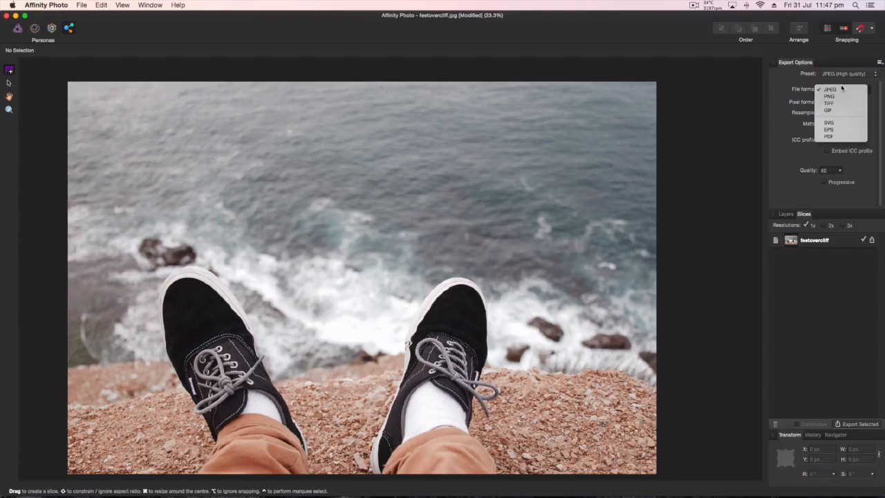
pyautogui.click(840, 73)
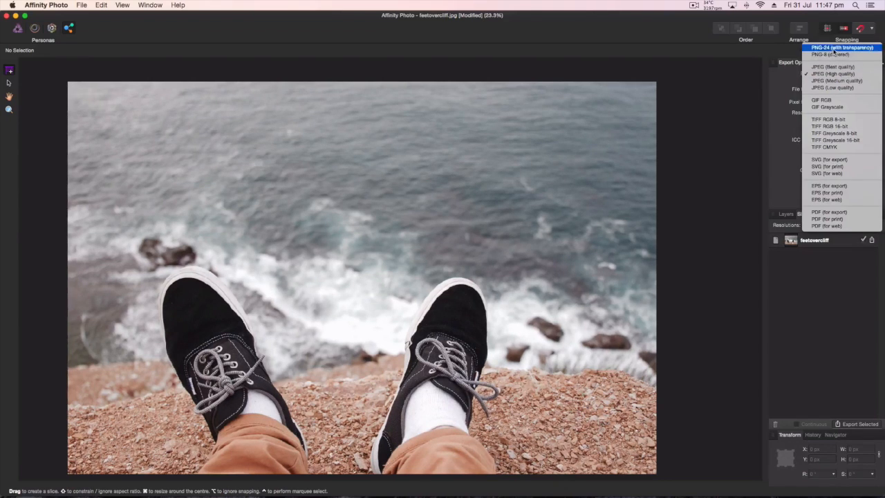
pyautogui.moveTo(830, 212)
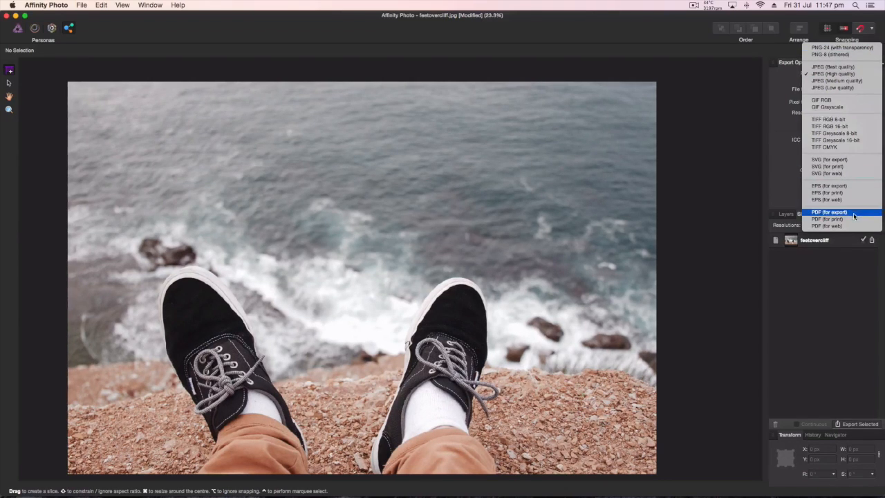
pyautogui.moveTo(784, 160)
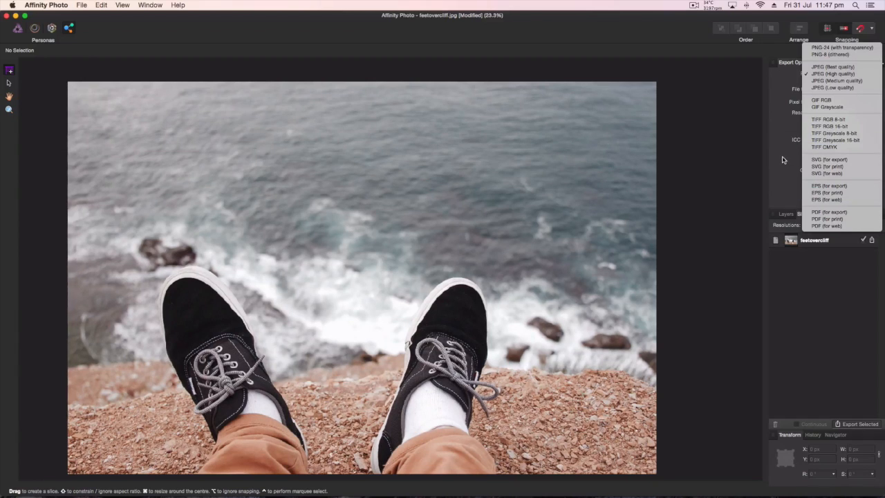
pyautogui.moveTo(779, 178)
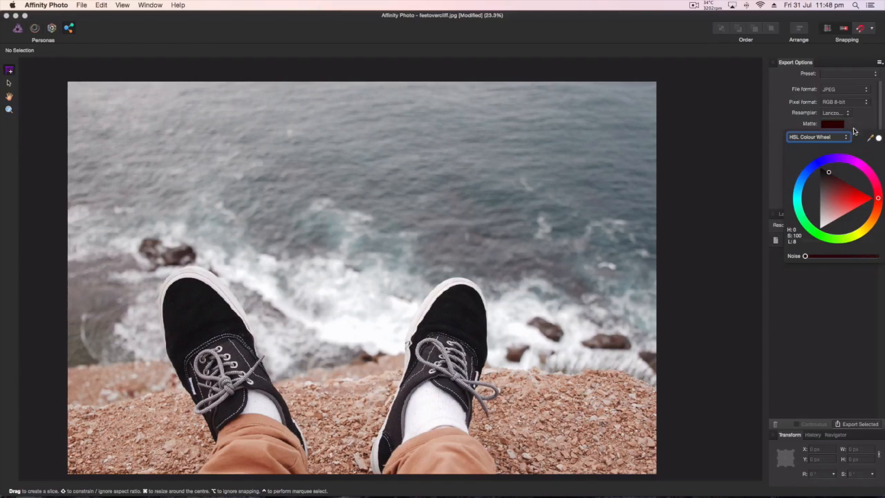
pyautogui.click(843, 102)
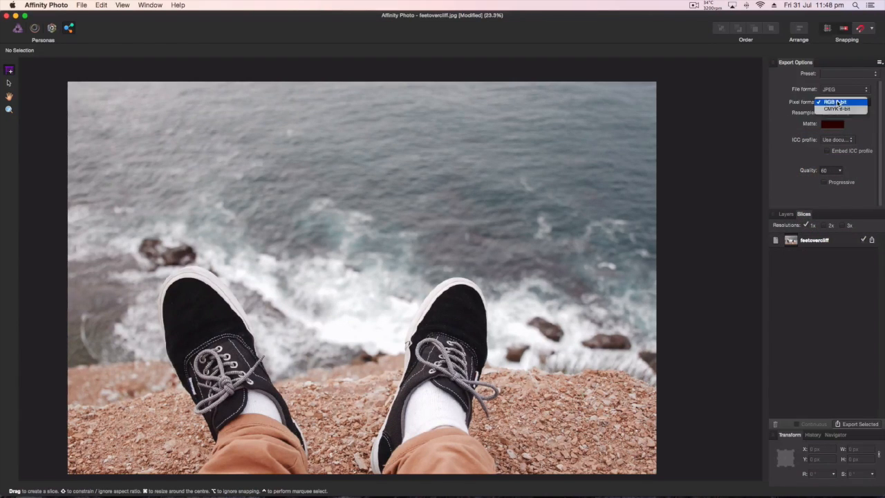
pyautogui.click(837, 102)
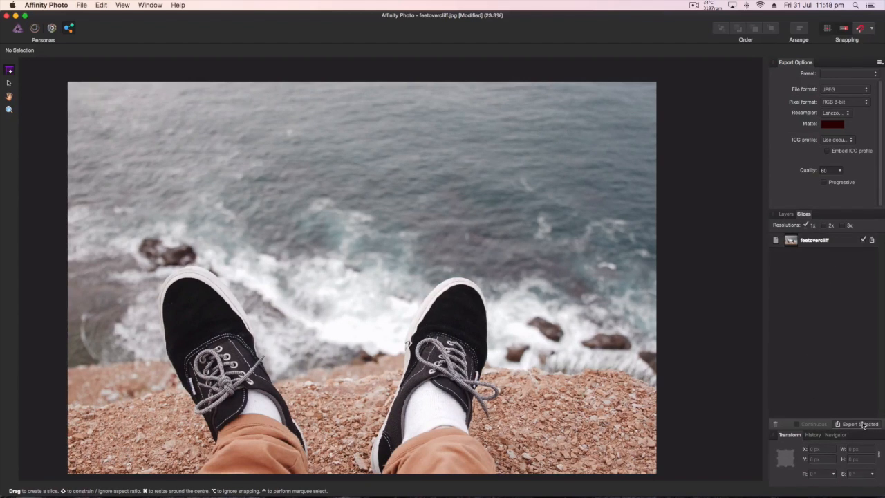
# Export the slice as JPEG to the Desktop and reopen feetovercliff.jpg
pyautogui.click(858, 424)
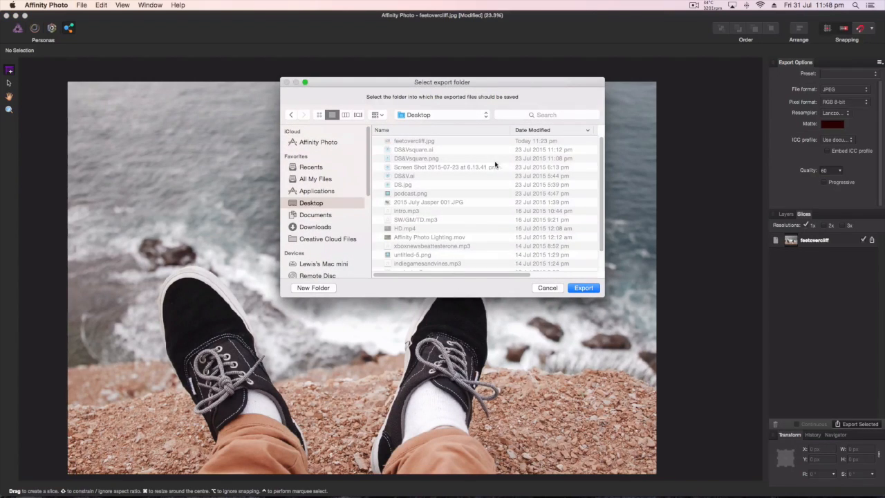
pyautogui.click(584, 287)
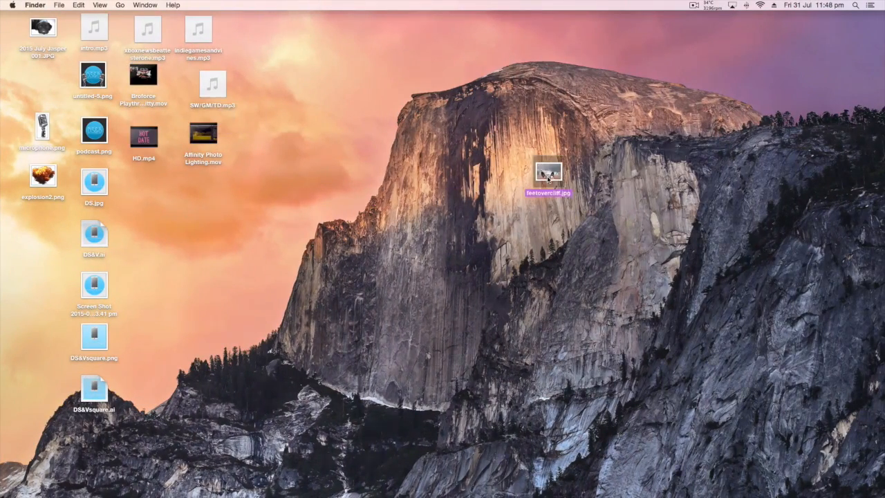
pyautogui.doubleClick(549, 172)
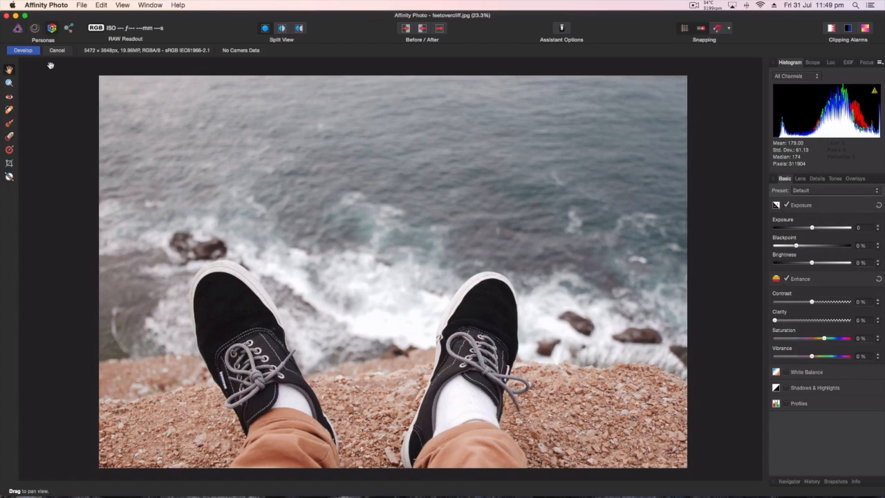
pyautogui.moveTo(417, 240)
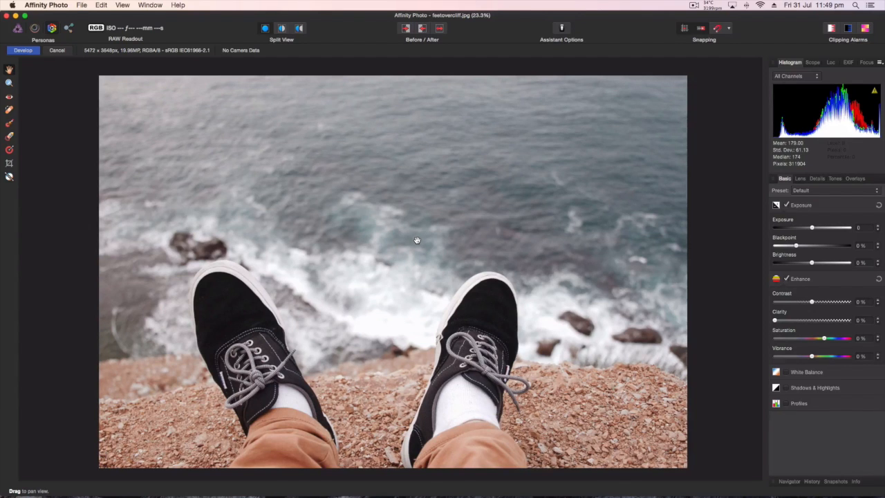
pyautogui.moveTo(282, 194)
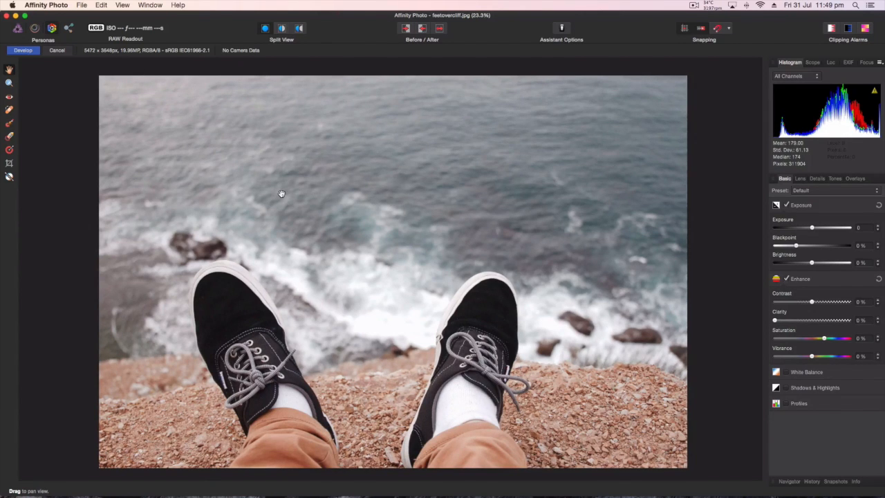
# Raise the blackpoint to about 16%
pyautogui.moveTo(796, 246); pyautogui.dragTo(831, 245)
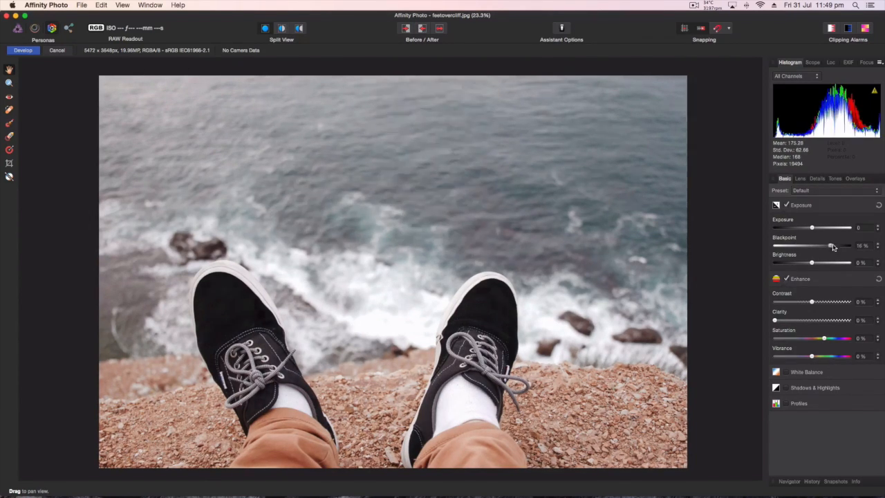
pyautogui.moveTo(830, 246); pyautogui.dragTo(826, 246)
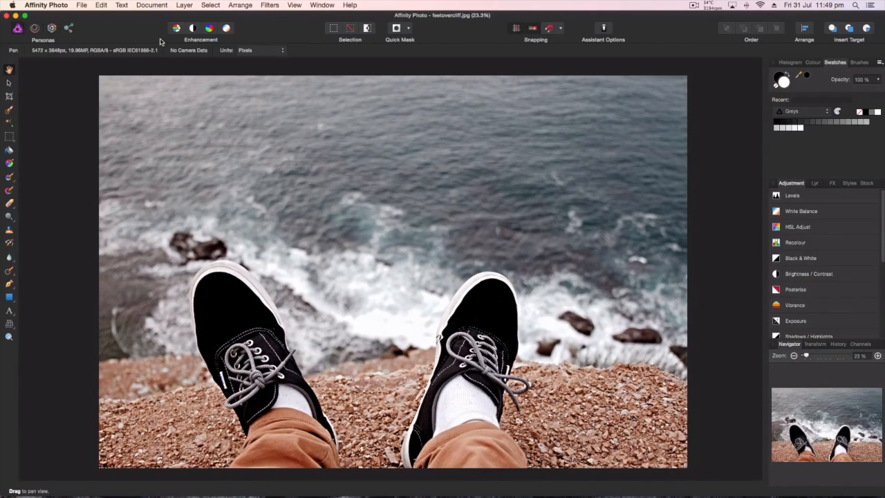
# Commit the development and move to the Export persona
pyautogui.click(18, 28)
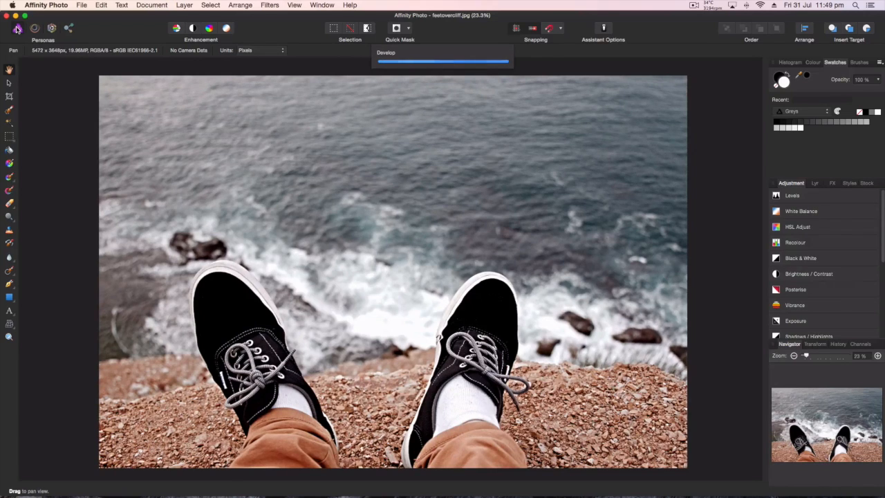
pyautogui.moveTo(434, 62)
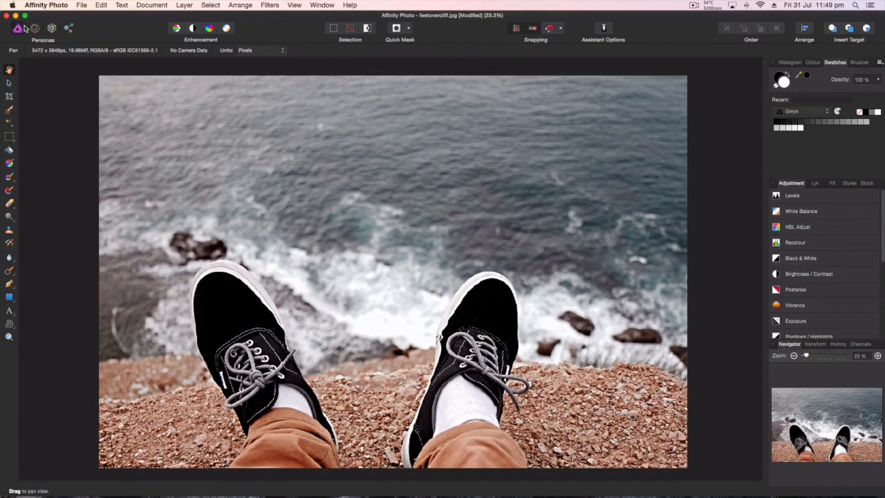
pyautogui.moveTo(19, 27)
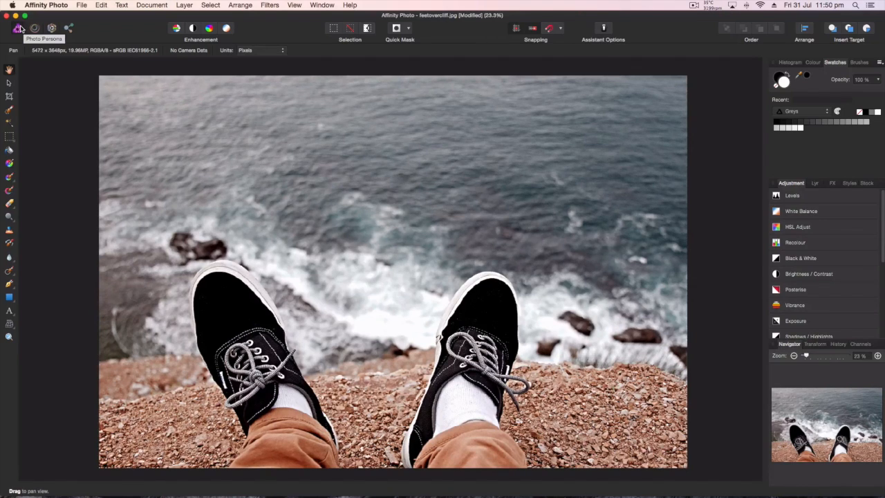
pyautogui.moveTo(27, 202)
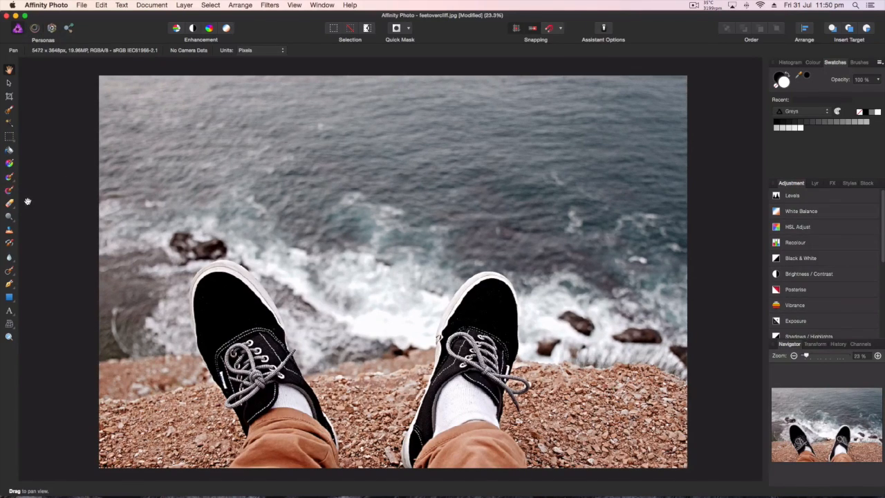
pyautogui.moveTo(525, 287)
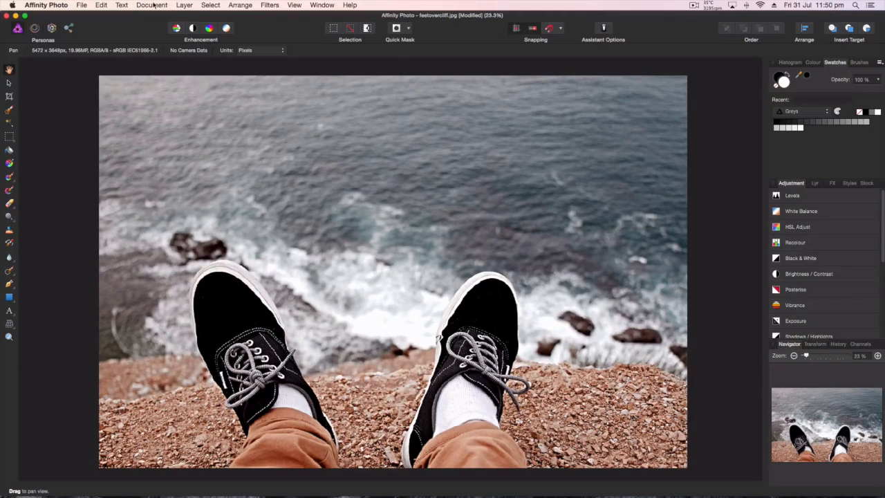
pyautogui.click(68, 28)
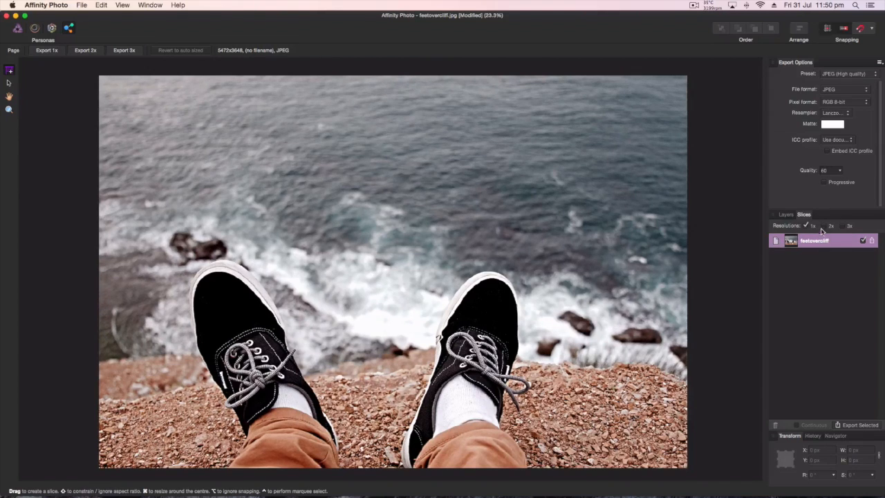
pyautogui.moveTo(761, 304)
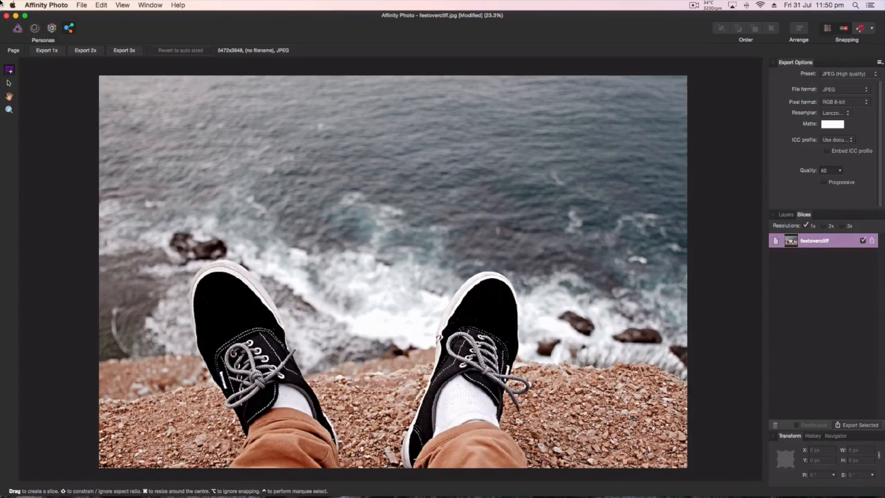
pyautogui.moveTo(242, 164)
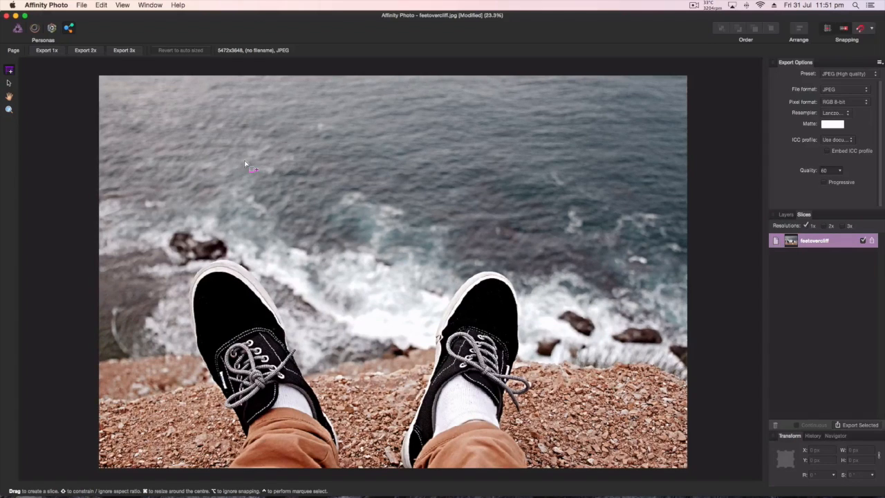
pyautogui.moveTo(215, 142)
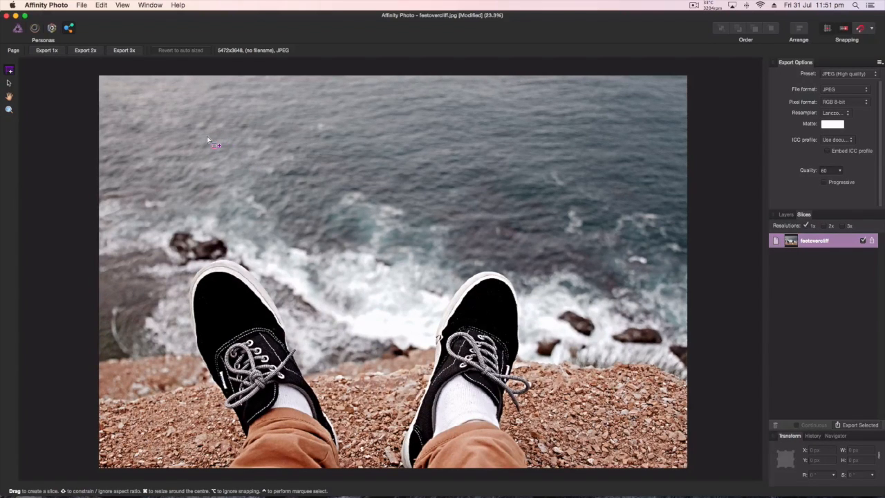
pyautogui.moveTo(209, 146)
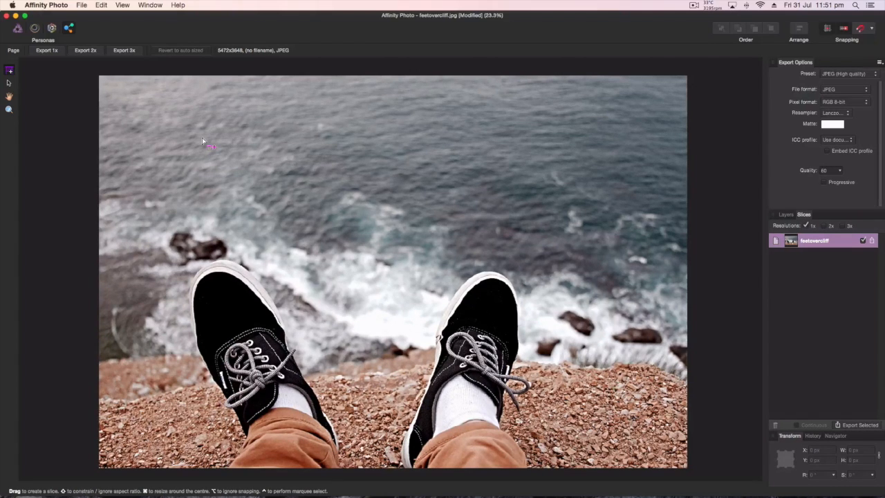
pyautogui.moveTo(139, 171)
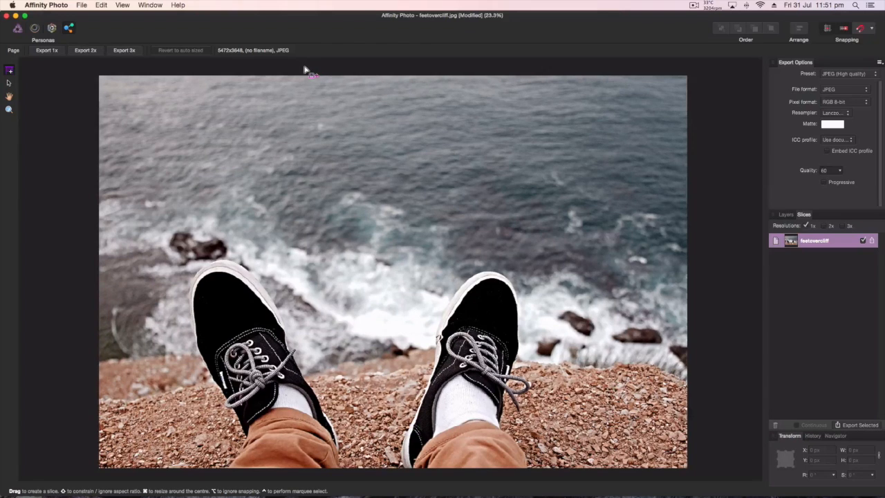
pyautogui.moveTo(308, 365)
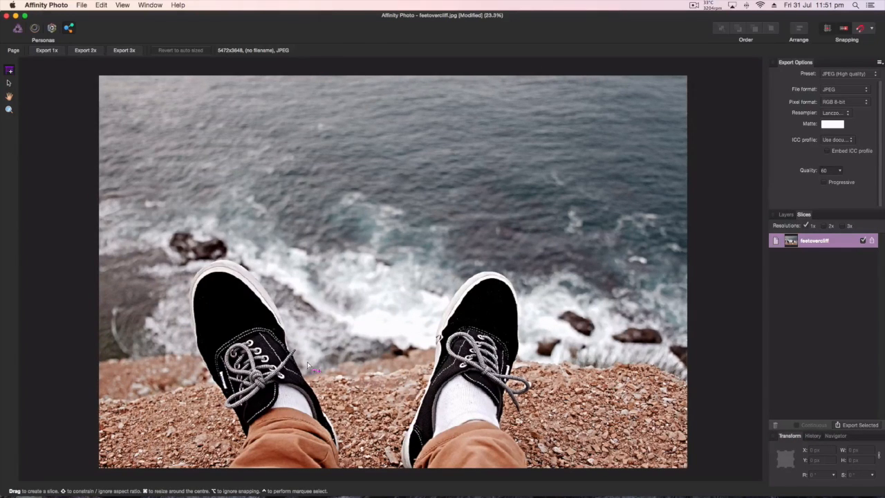
pyautogui.moveTo(365, 222)
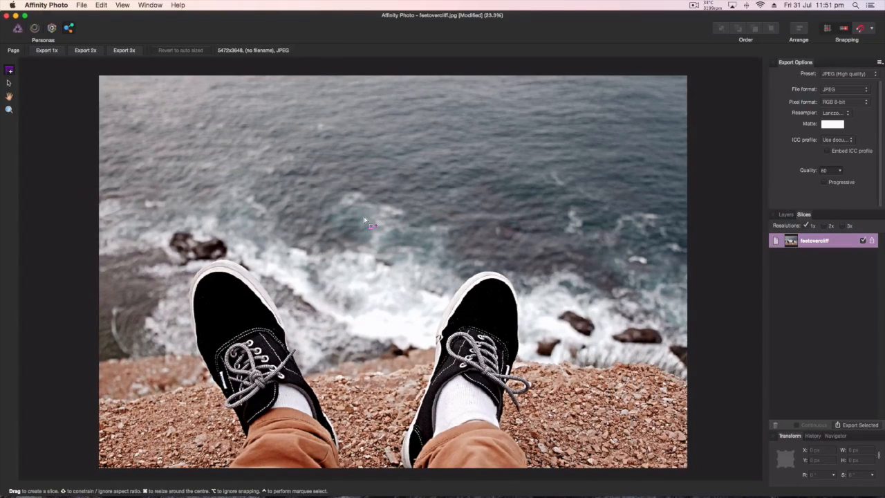